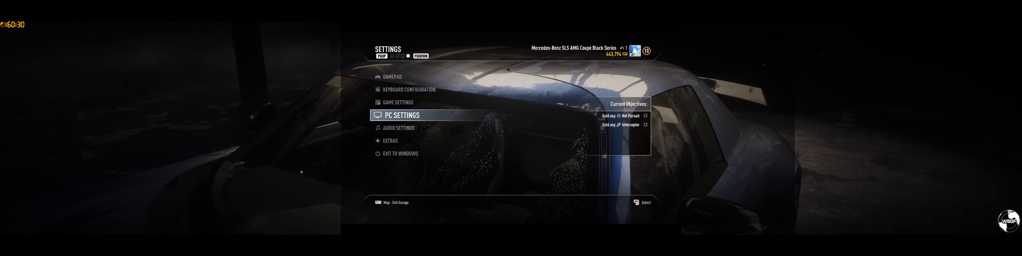
# Browse the PC graphics settings list down past Motion Blur to Ambient Occlusion
pyautogui.click(400, 115)
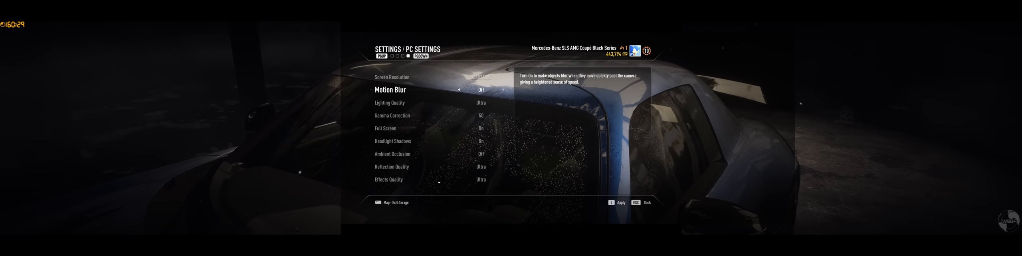
pyautogui.press('up')
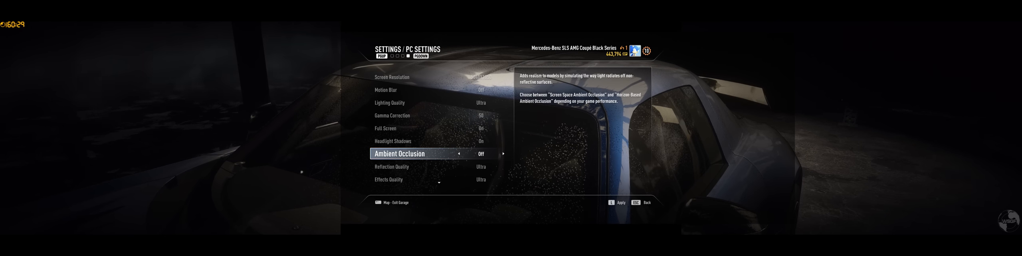
pyautogui.scroll(-3)
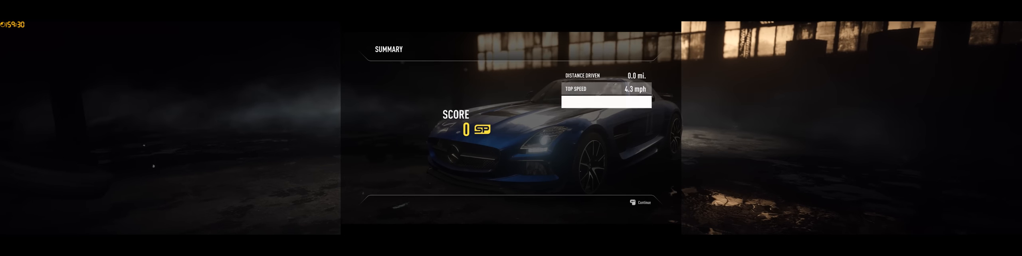
# Continue past the drive summary into the garage and browse Slot 1 pursuit tech gadgets
pyautogui.click(640, 200)
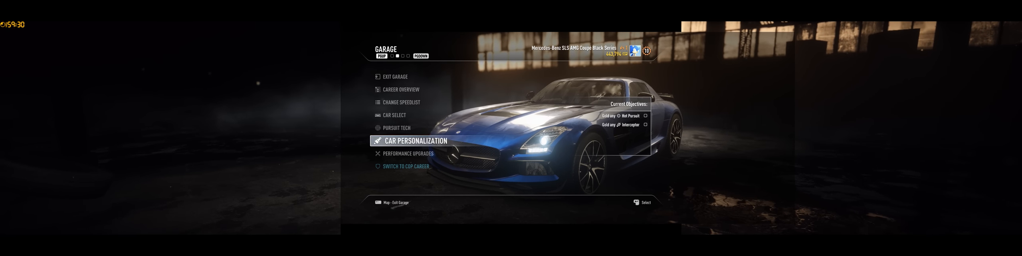
pyautogui.click(396, 127)
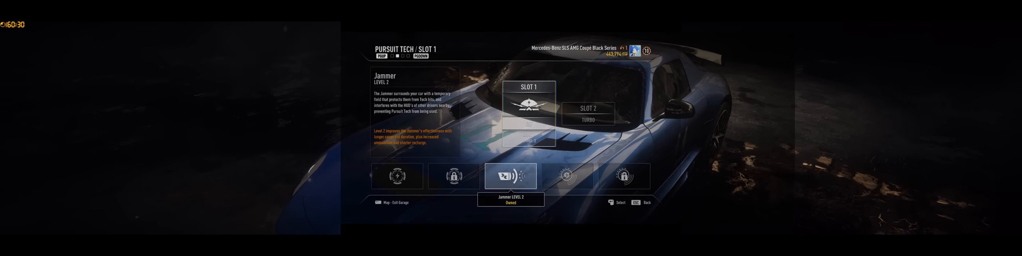
pyautogui.press('Escape')
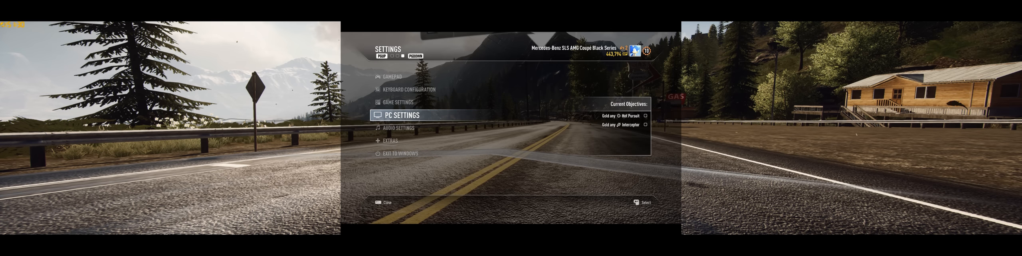
# Pause the mountain road drive and bring up the Settings menu
pyautogui.click(400, 115)
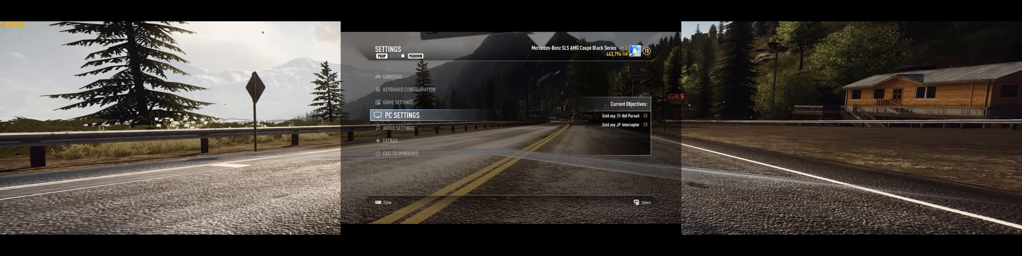
# In Audio Settings raise SFX Volume to 100 and back out
pyautogui.click(396, 127)
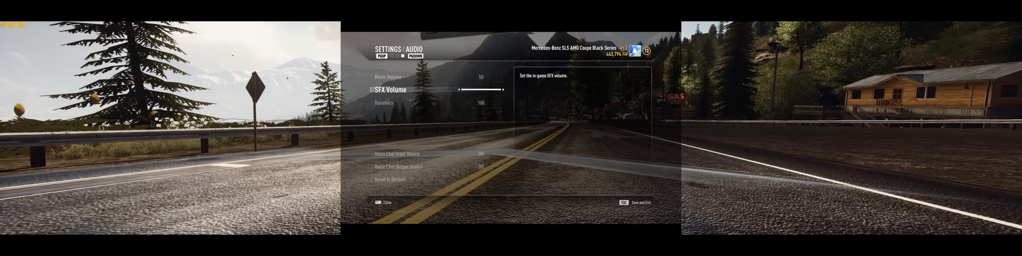
pyautogui.press('up')
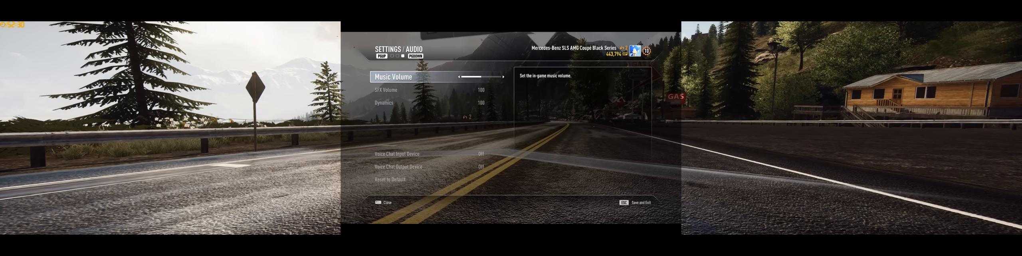
pyautogui.press('Escape')
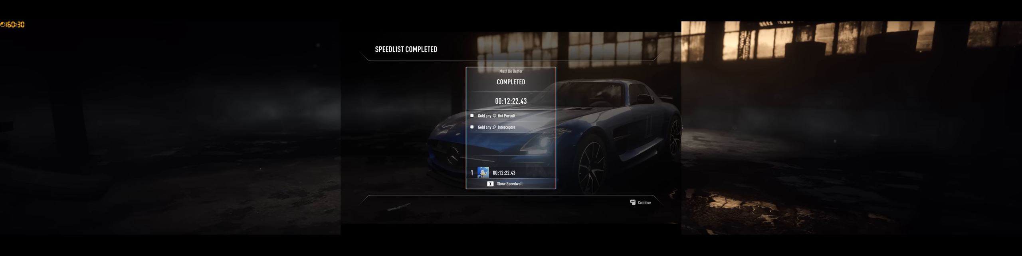
# Continue past the Speedlist Completed summary to the Unlocks notice
pyautogui.click(640, 201)
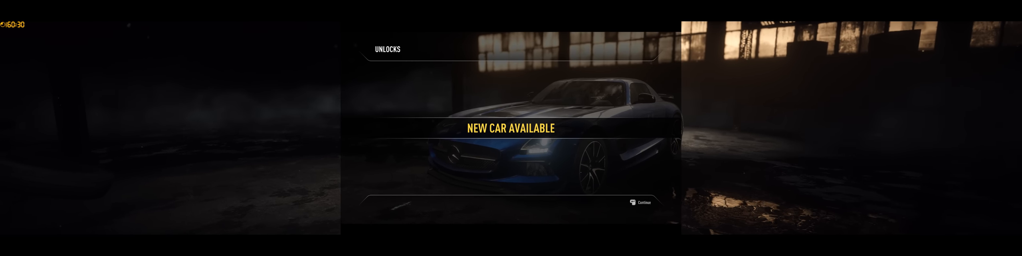
# Continue past the new car unlock to the Chapter 4 Select Speedlist screen
pyautogui.click(657, 200)
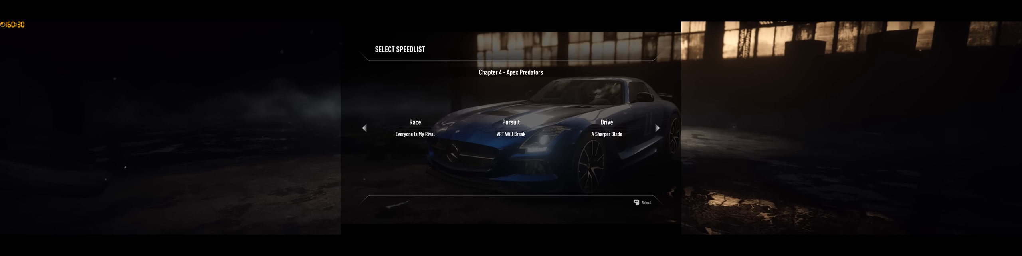
# Expand the Pursuit (VRT Will Break) speedlist's objectives and select it to play next
pyautogui.click(414, 122)
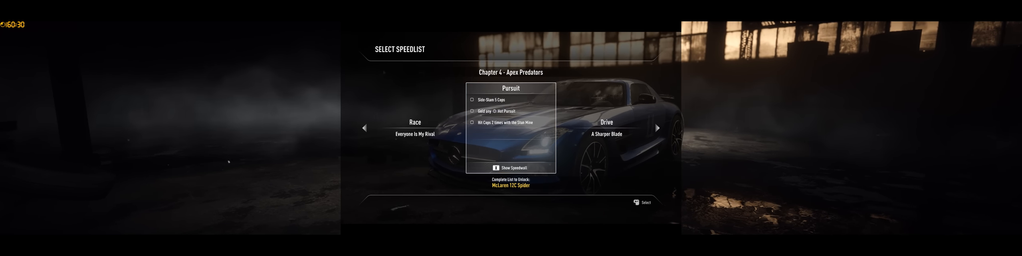
pyautogui.click(657, 128)
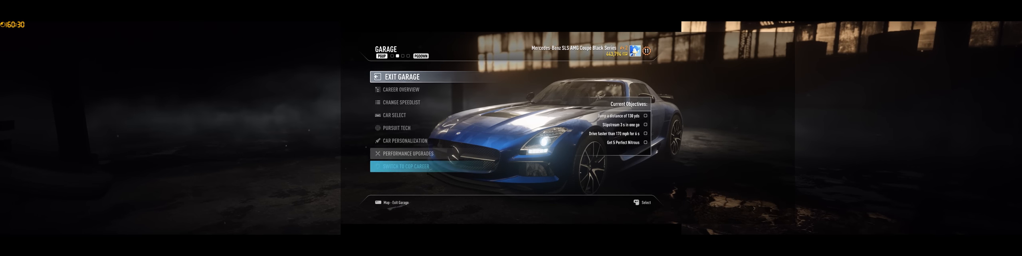
pyautogui.click(400, 89)
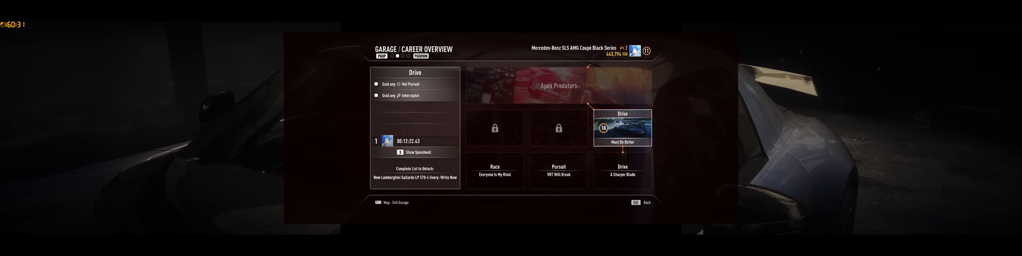
pyautogui.click(494, 170)
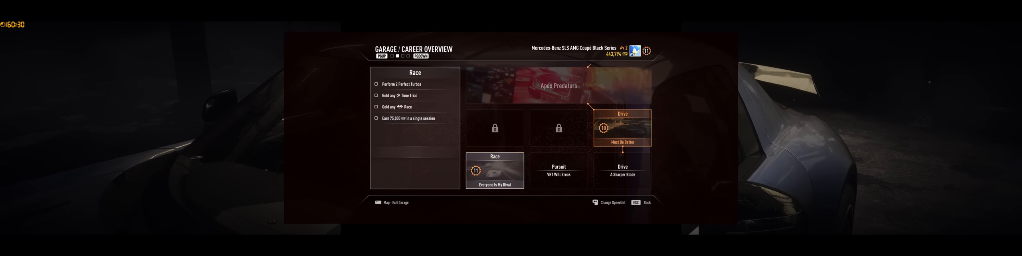
pyautogui.click(621, 171)
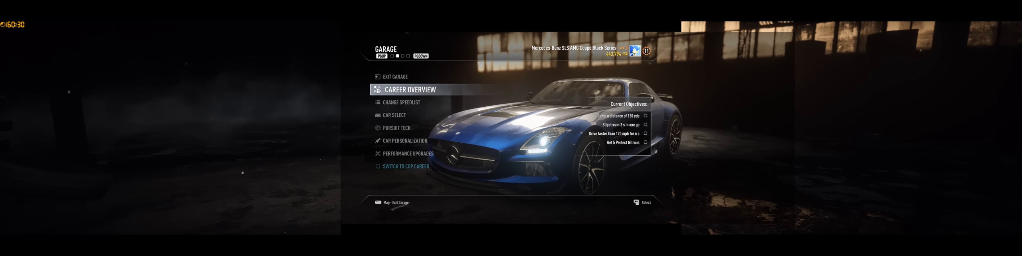
# Purchase the Lamborghini Gallardo LP 570-4 Superleggera for 100,000 SP from Car Select
pyautogui.click(395, 115)
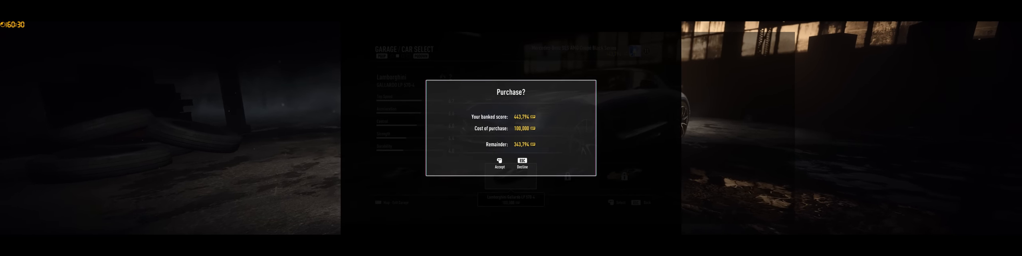
pyautogui.click(498, 163)
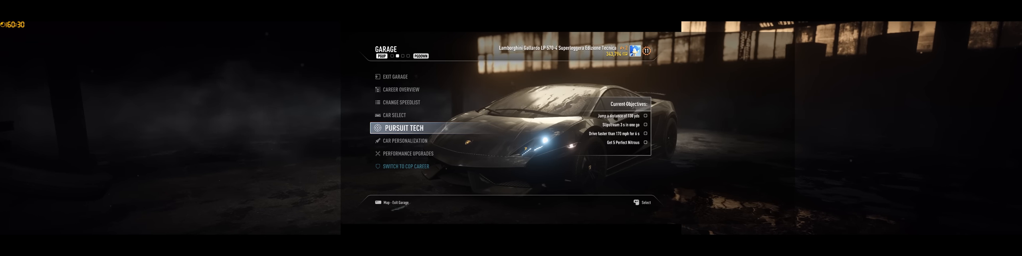
# Buy a level 1 Jammer for 5,000 SP and fit it in pursuit tech Slot 1
pyautogui.click(403, 128)
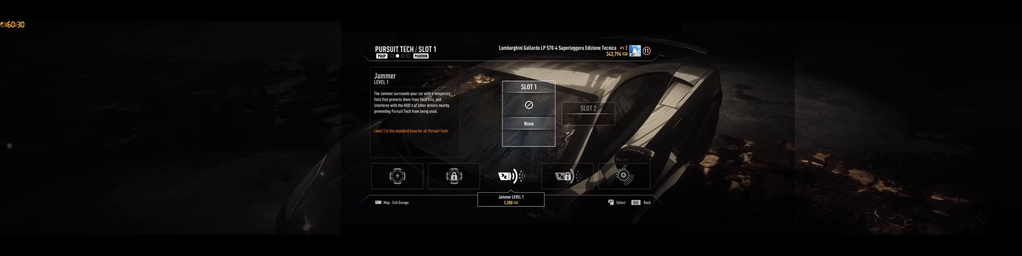
pyautogui.click(511, 175)
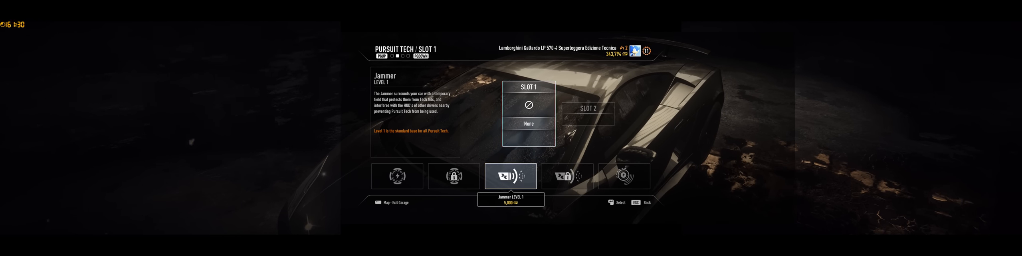
pyautogui.click(511, 176)
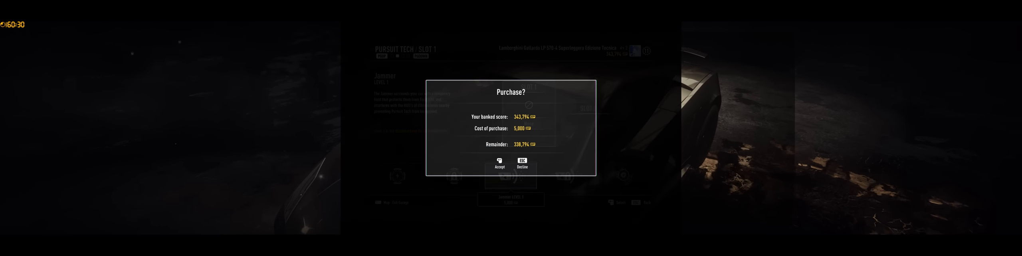
pyautogui.click(498, 163)
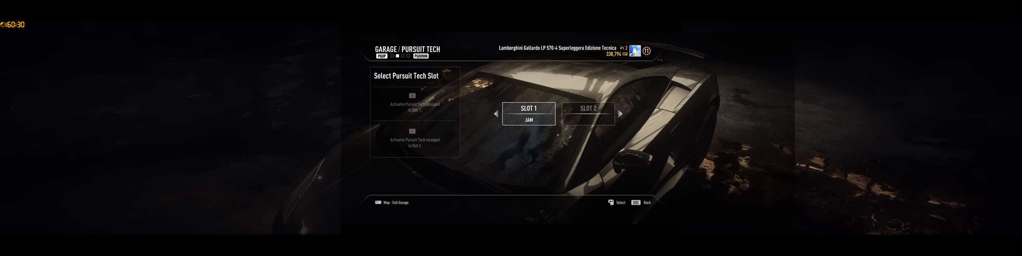
pyautogui.click(529, 113)
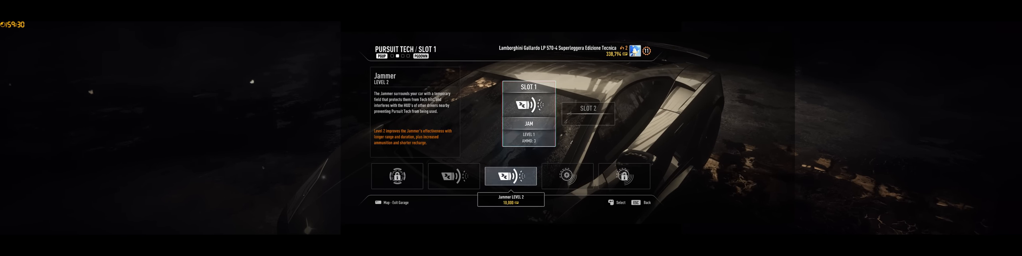
# Buy a level 1 Turbo for 15,000 SP for Slot 2, then return to the garage menu
pyautogui.click(511, 176)
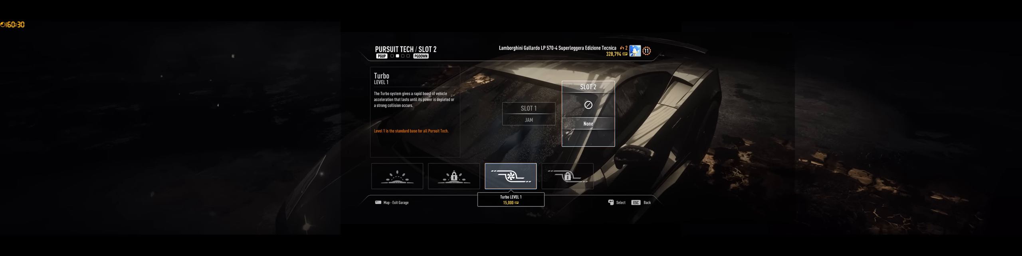
pyautogui.click(510, 175)
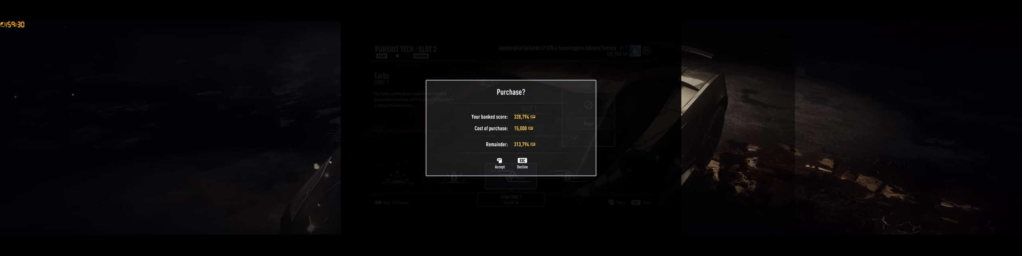
pyautogui.click(498, 165)
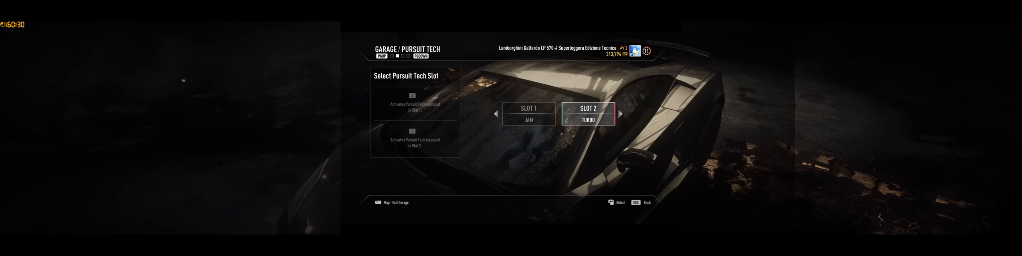
pyautogui.click(587, 111)
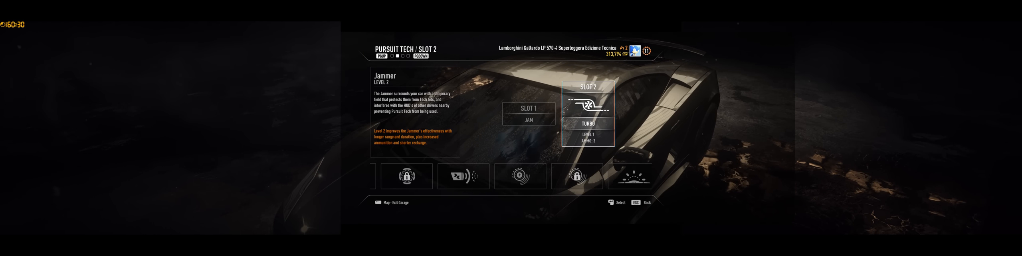
pyautogui.click(510, 176)
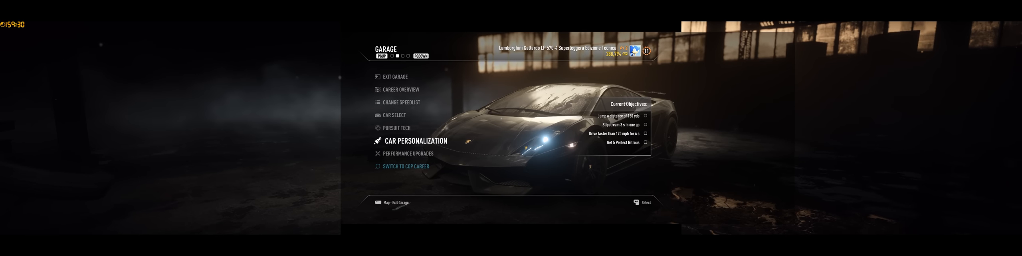
# Repaint the Lamborghini from a green try-out to a custom blue and save the colour
pyautogui.click(414, 140)
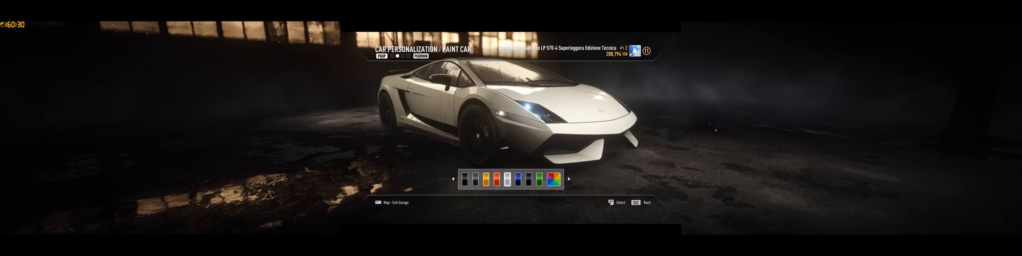
pyautogui.click(541, 179)
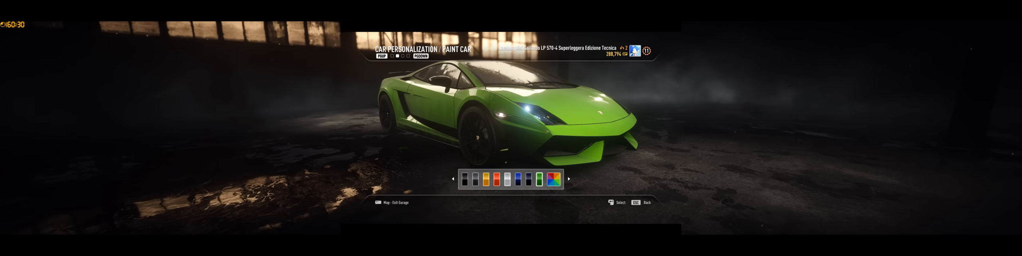
pyautogui.click(555, 179)
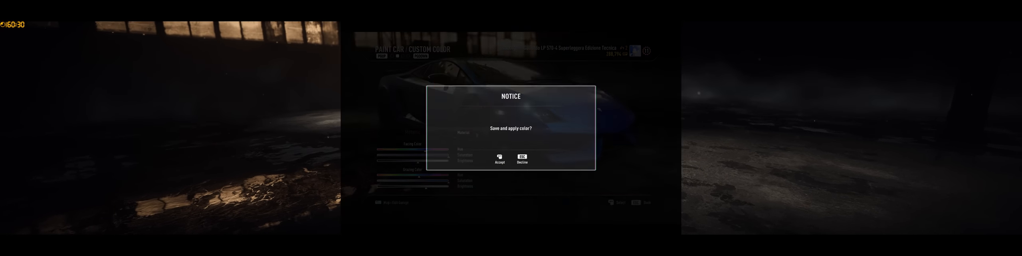
pyautogui.click(498, 155)
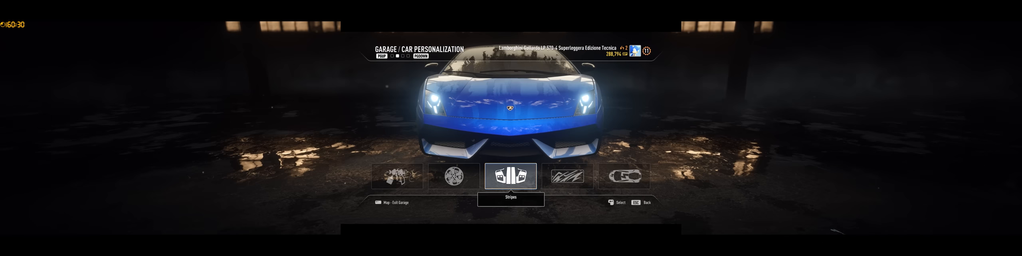
# Browse the stripe choices without buying, then bring up the decal list
pyautogui.click(510, 176)
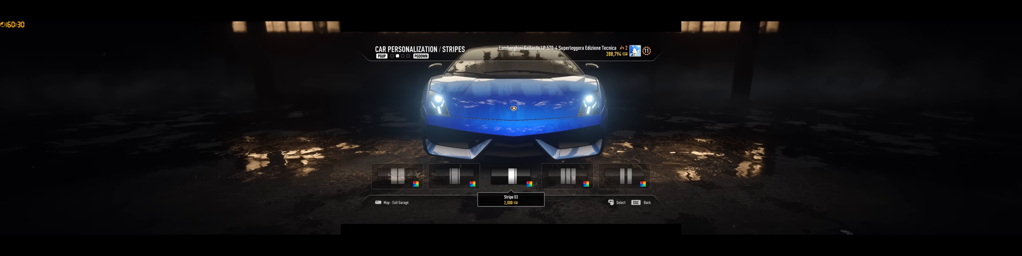
pyautogui.press('Escape')
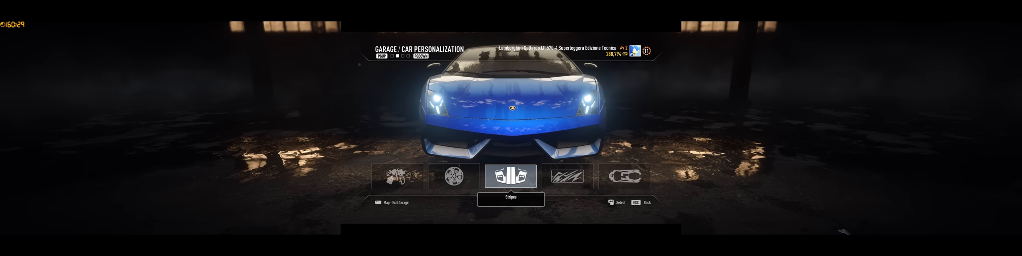
pyautogui.click(511, 175)
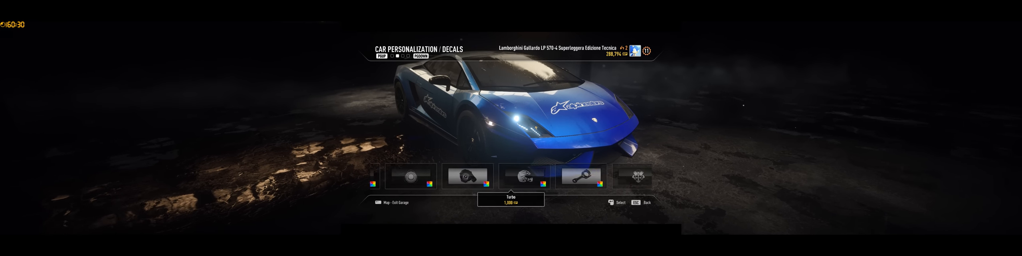
# Buy the One-One number decal for 1,000 SP
pyautogui.hscroll(3)
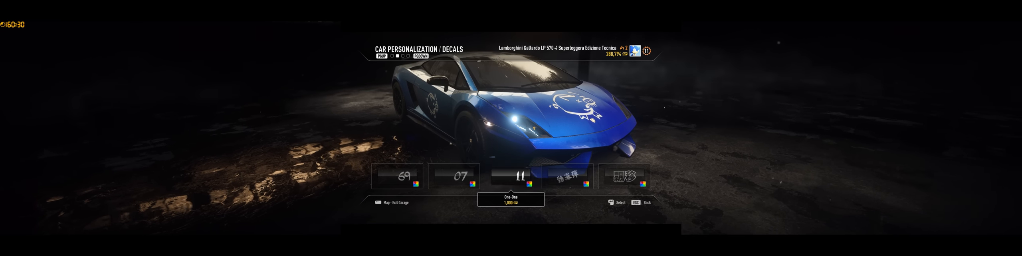
pyautogui.click(510, 175)
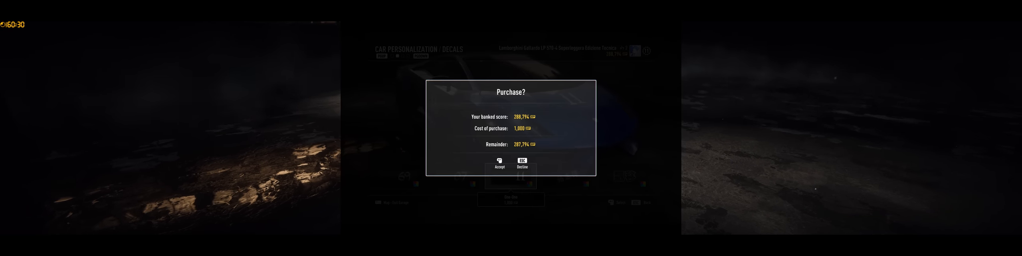
pyautogui.click(498, 163)
pyautogui.write('GHOS')
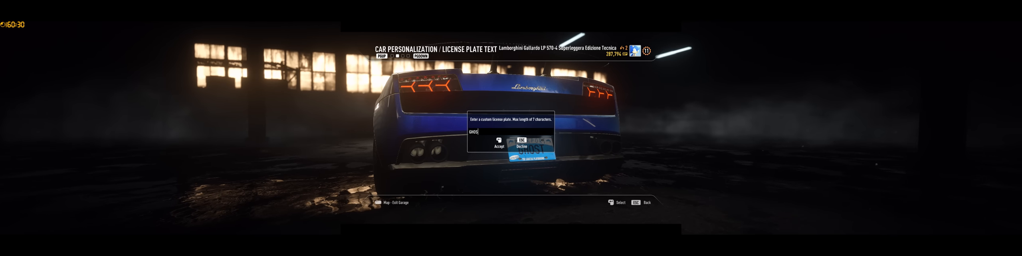
# Confirm the SK1D licence plate text and leave car personalization
pyautogui.click(499, 145)
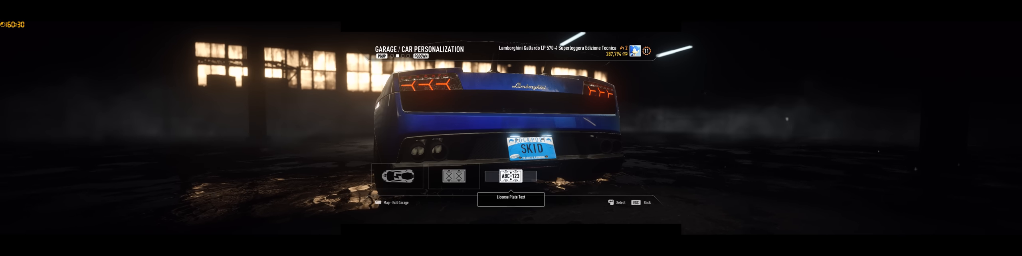
pyautogui.press('Escape')
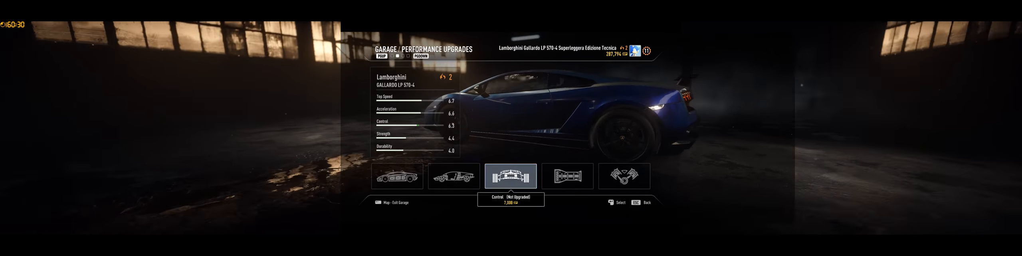
# Browse the Gallardo LP 570-4's Control and neighbouring upgrade slots, then exit the garage
pyautogui.click(511, 176)
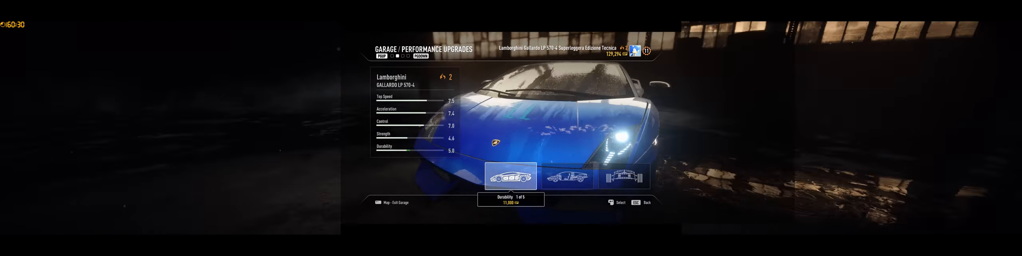
pyautogui.click(566, 176)
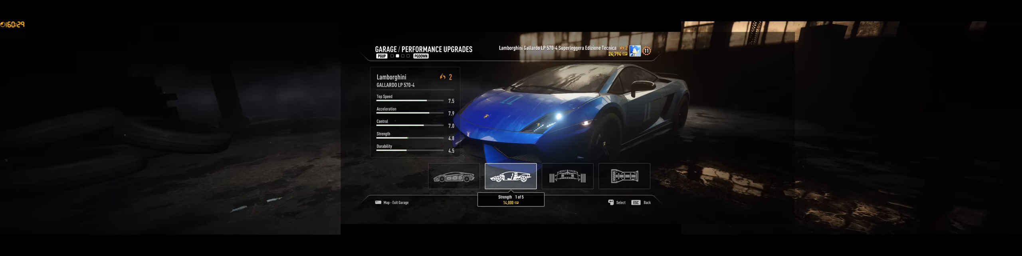
pyautogui.press('Escape')
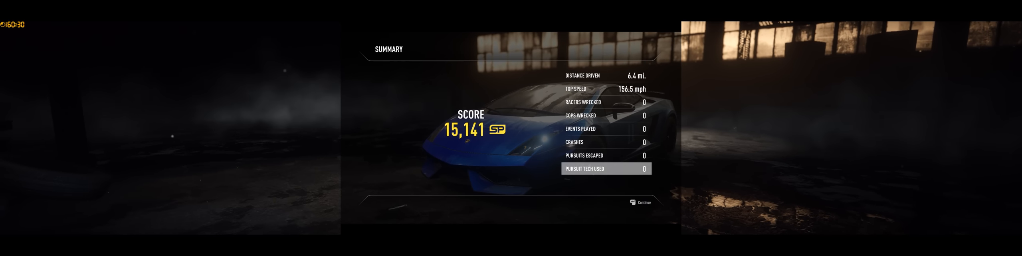
# Dismiss the drive summary and bring up the garage's Car Select list
pyautogui.click(642, 200)
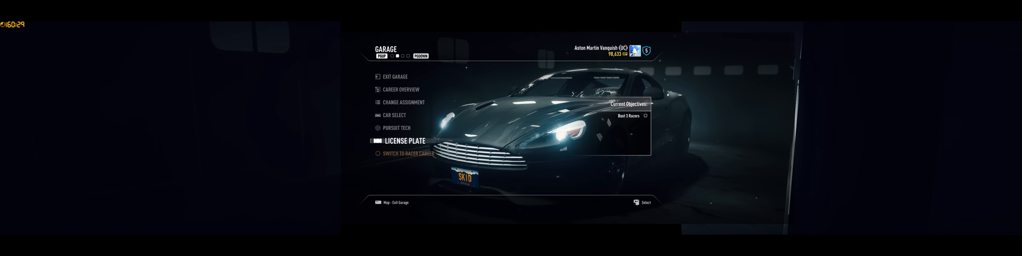
pyautogui.press('down')
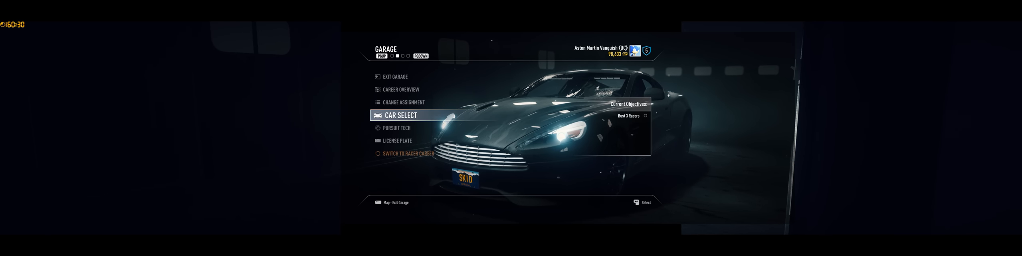
pyautogui.click(398, 115)
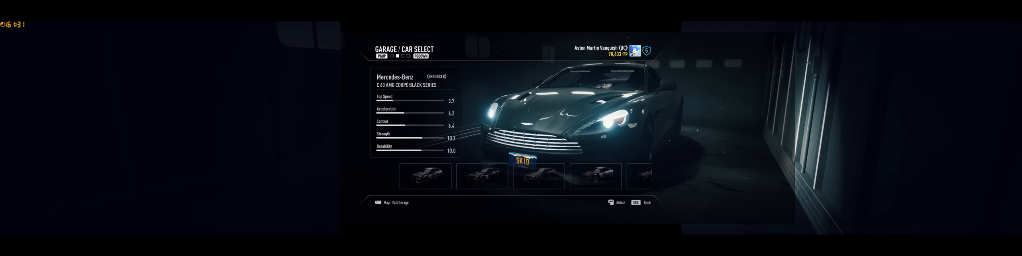
# Look through the available car thumbnails with the Aston Martin Vanquish chosen
pyautogui.click(510, 175)
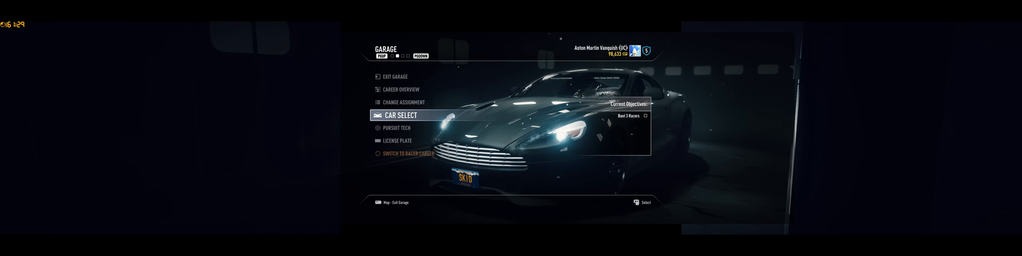
pyautogui.click(403, 101)
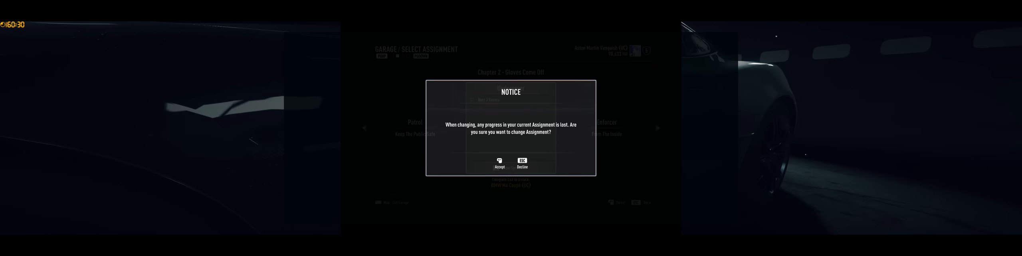
pyautogui.click(499, 163)
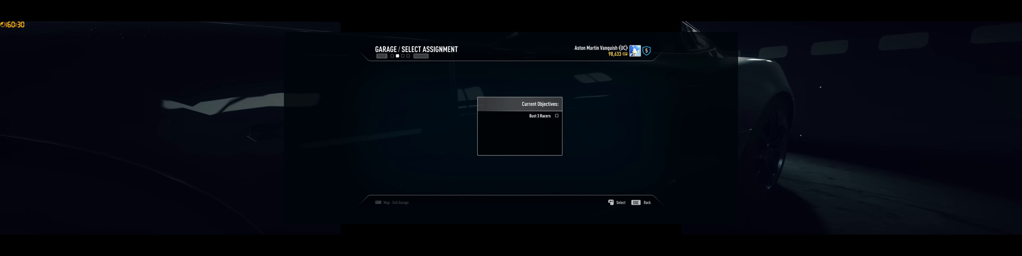
pyautogui.press('Escape')
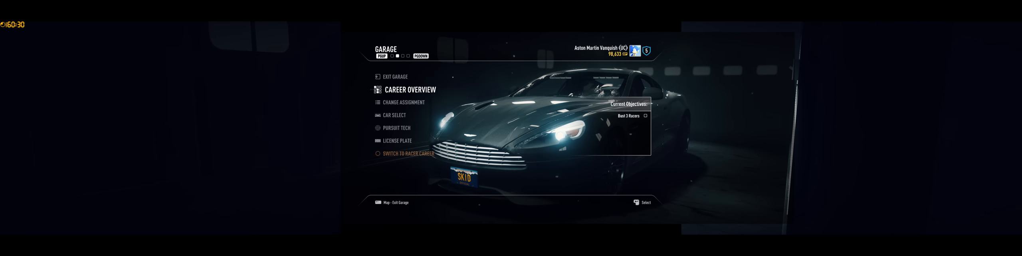
pyautogui.click(396, 127)
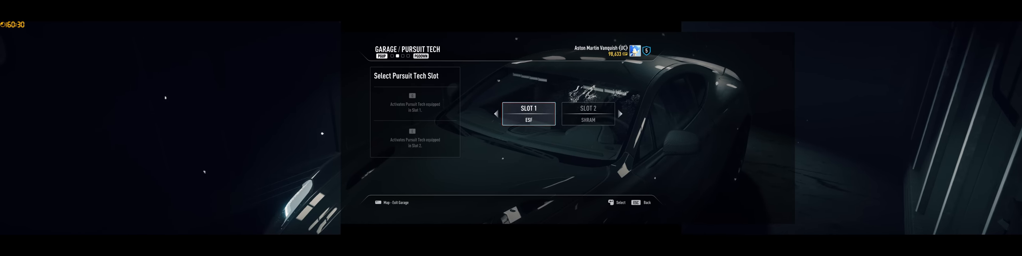
pyautogui.click(528, 112)
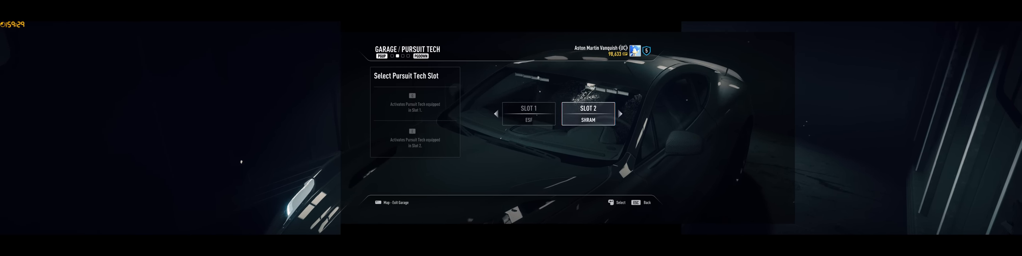
pyautogui.press('Escape')
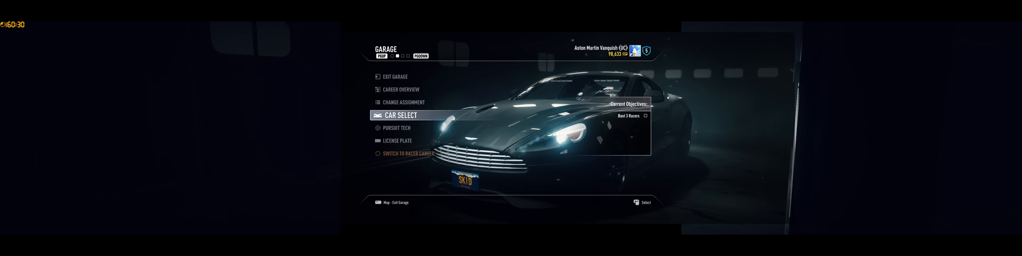
pyautogui.click(397, 114)
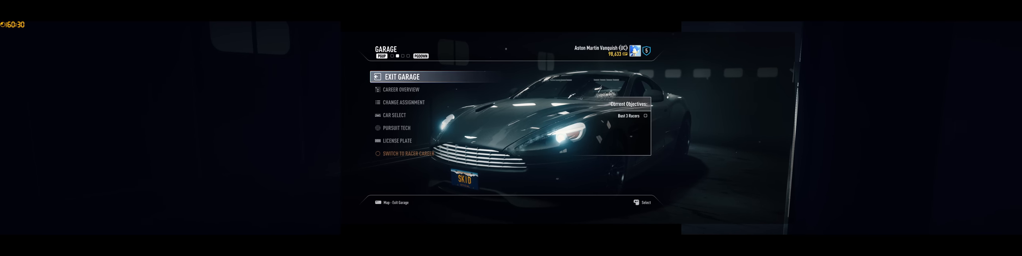
pyautogui.click(396, 76)
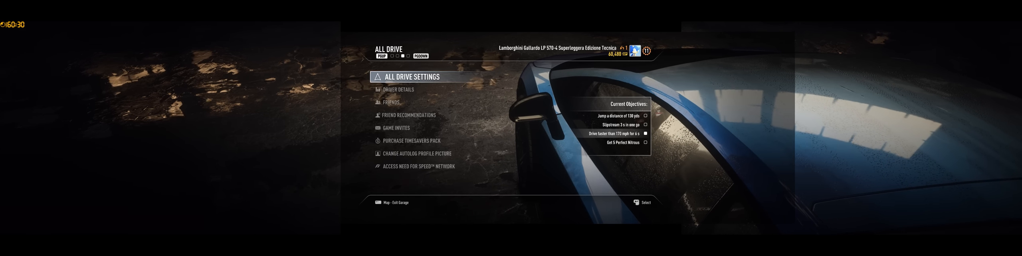
# Switch All Drive matchmaking from Single Player to Public Game
pyautogui.click(410, 76)
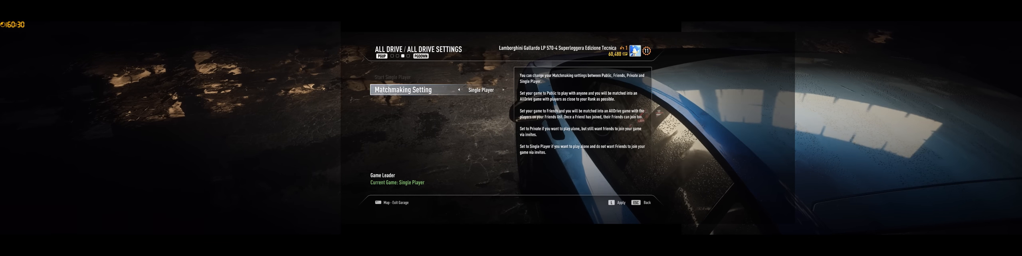
pyautogui.click(502, 89)
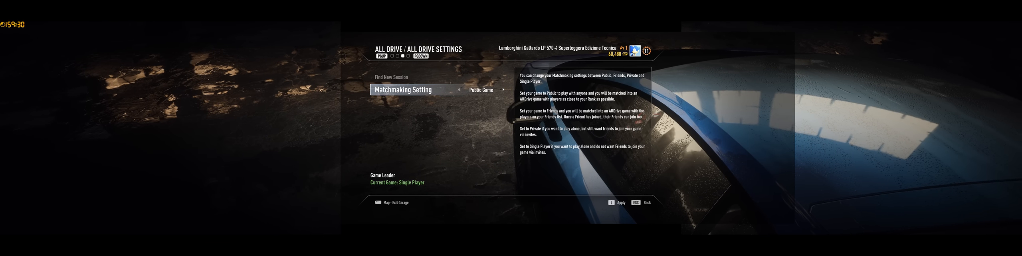
pyautogui.click(502, 89)
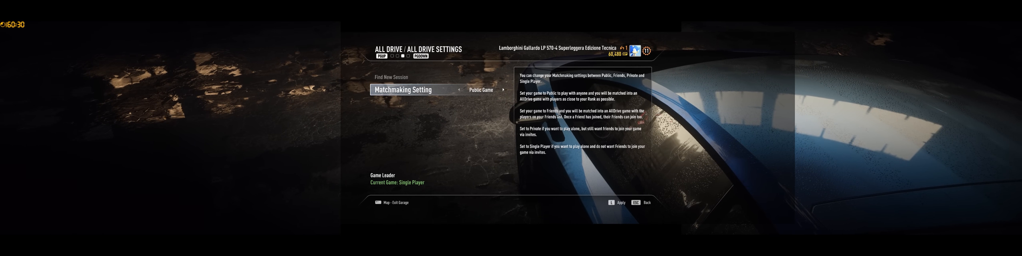
pyautogui.click(496, 90)
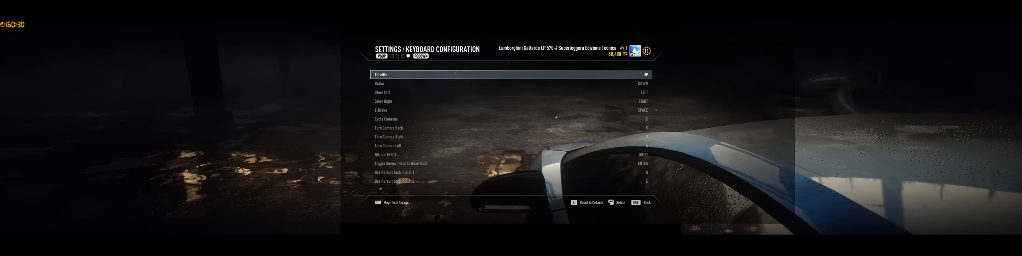
# Scroll the keyboard bindings past Brake, Steer Right and E-Brake down to the EasyDrive entries
pyautogui.press('down')
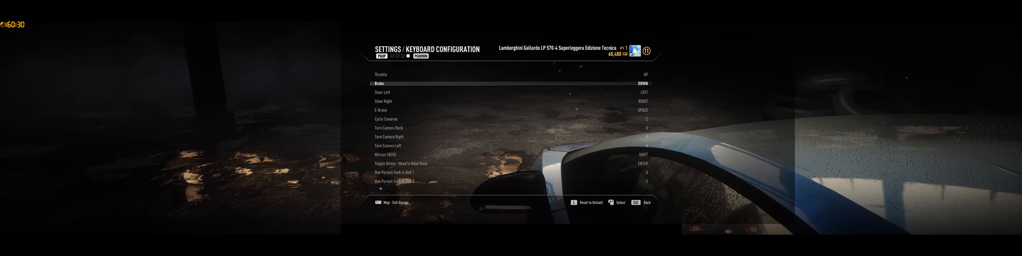
pyautogui.press('Down')
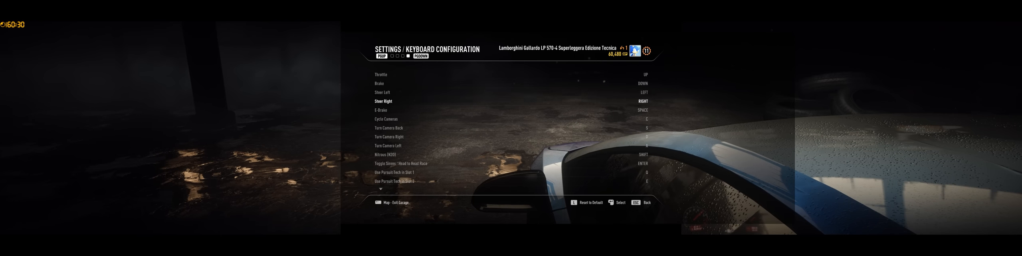
pyautogui.press('down')
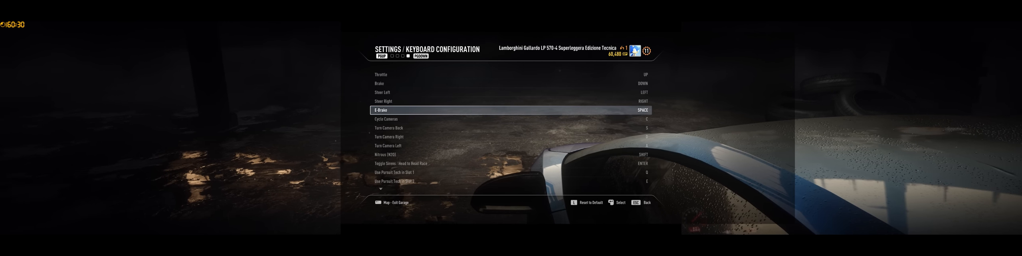
pyautogui.press('down')
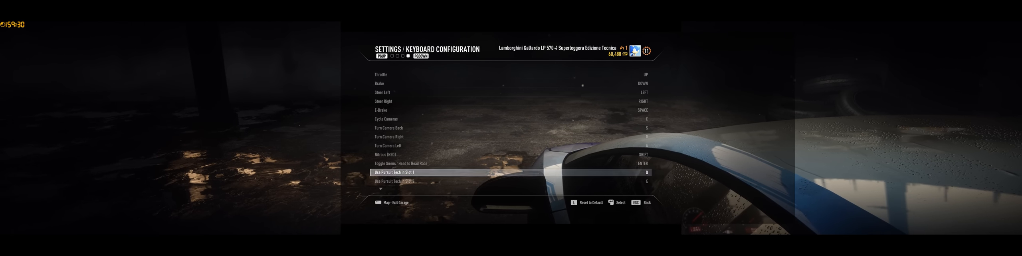
pyautogui.scroll(-3)
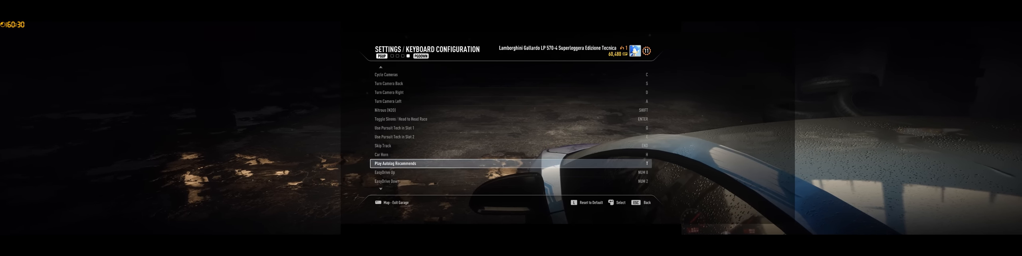
pyautogui.scroll(-3)
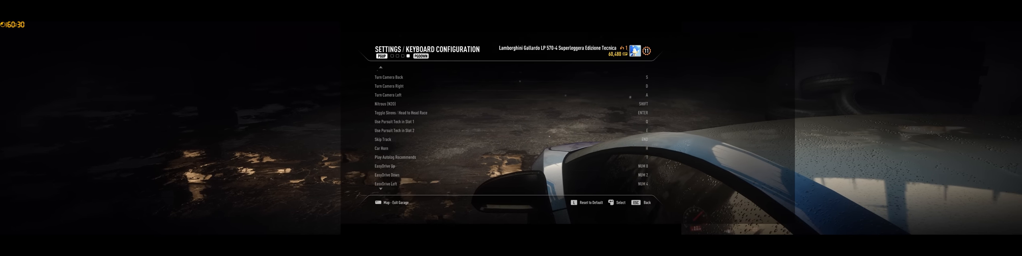
pyautogui.scroll(-3)
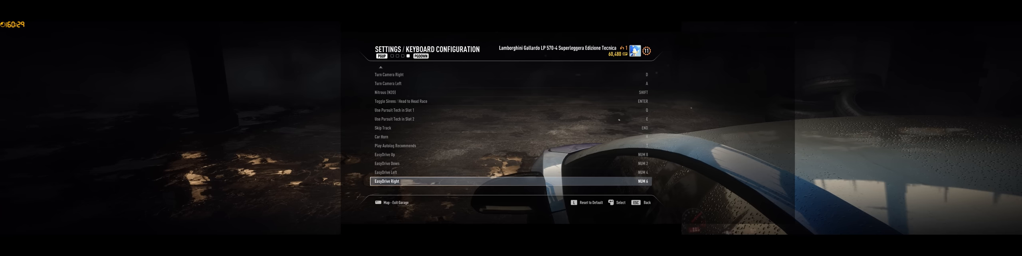
pyautogui.press('up')
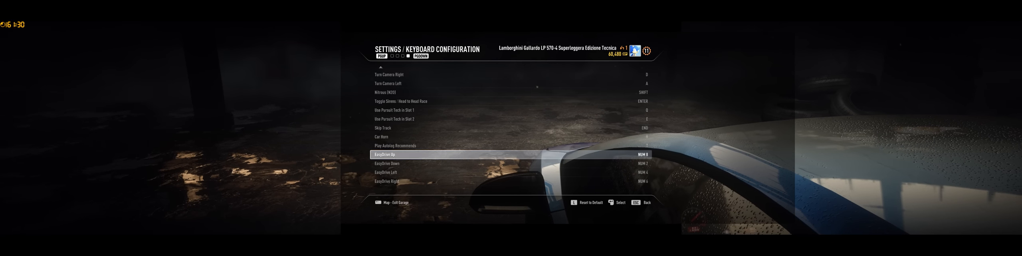
pyautogui.press('up')
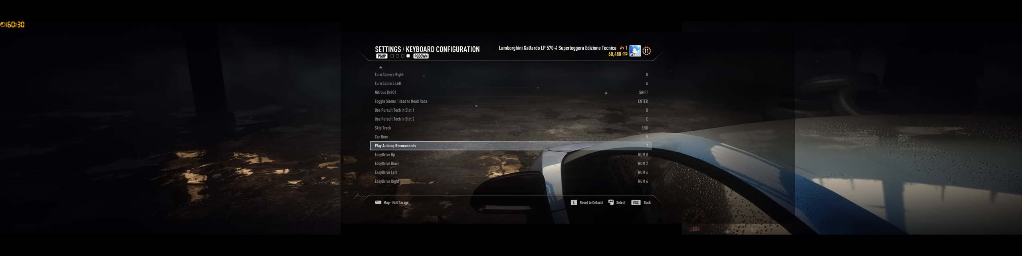
pyautogui.press('up')
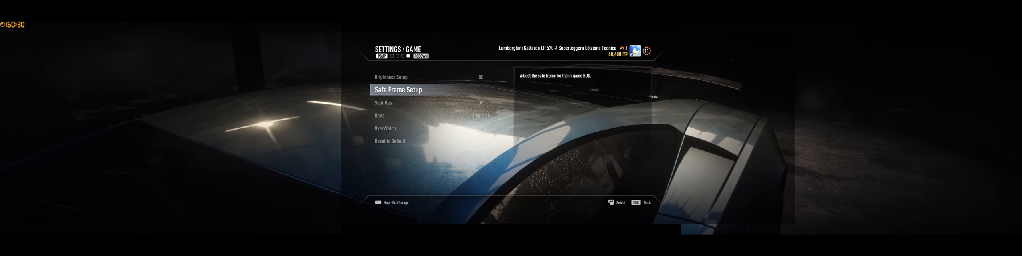
pyautogui.click(398, 89)
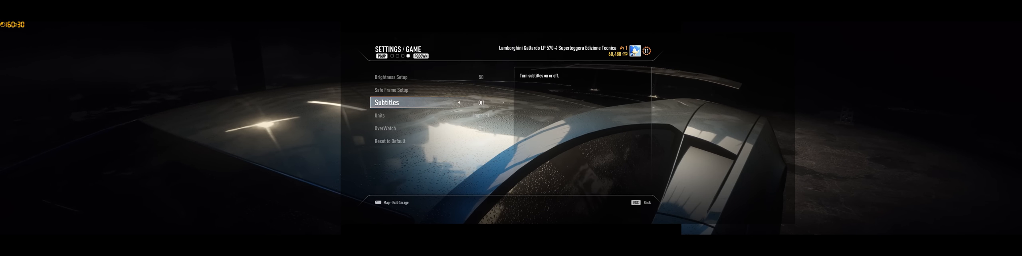
pyautogui.click(391, 89)
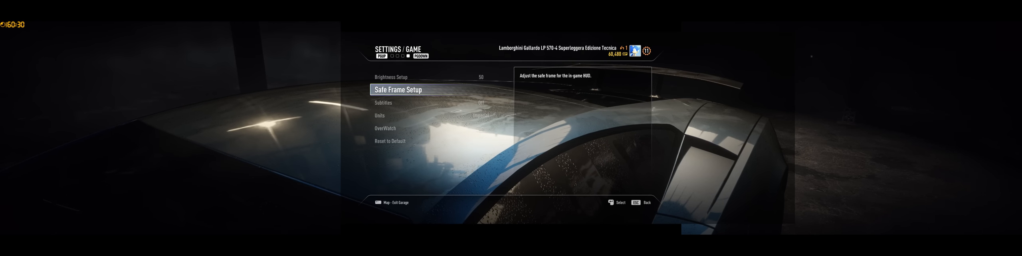
pyautogui.click(399, 89)
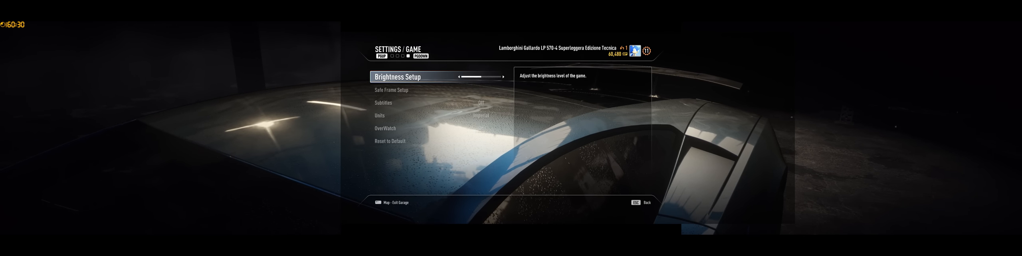
pyautogui.press('down')
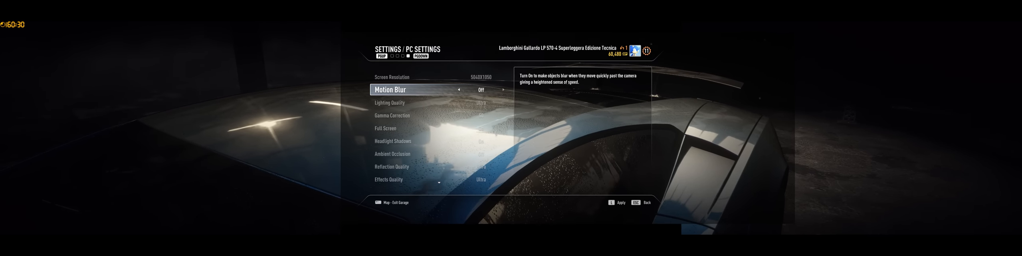
# Move through Motion Blur to the Gamma Correction PC graphics setting
pyautogui.press('down')
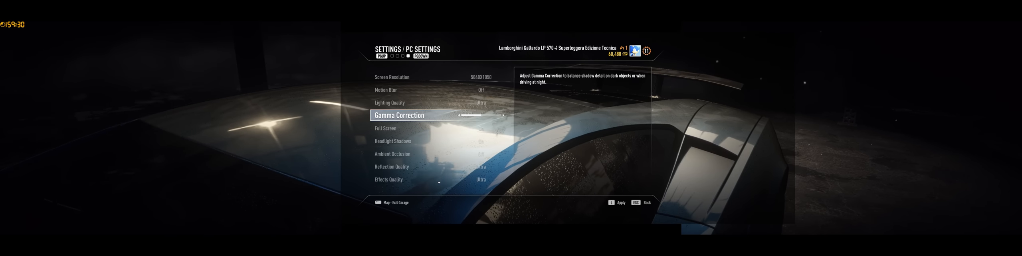
pyautogui.press('Down')
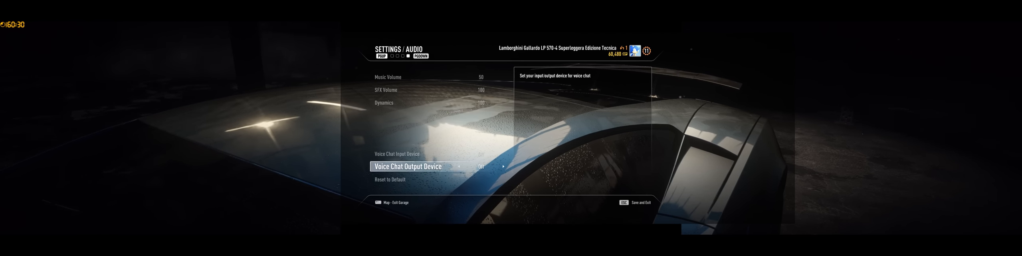
# Highlight the Voice Chat Input Device option in the audio settings
pyautogui.press('up')
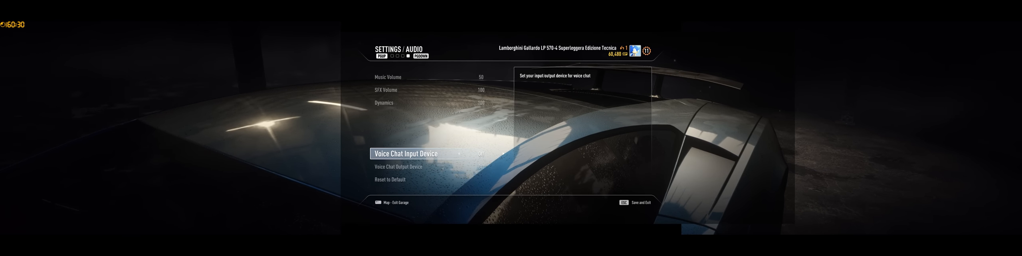
# Return to the settings list and reopen the Game Settings page
pyautogui.press('Escape')
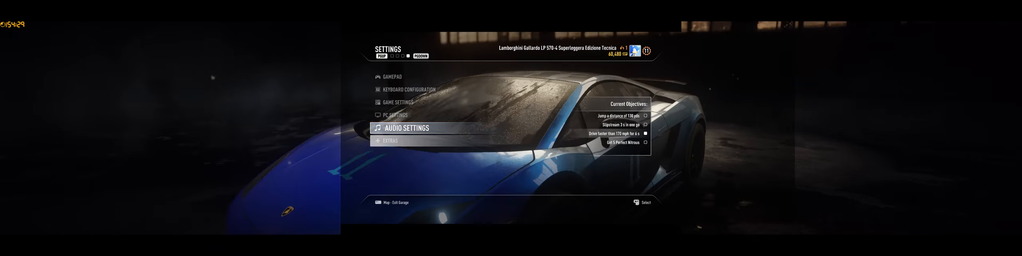
pyautogui.press('down')
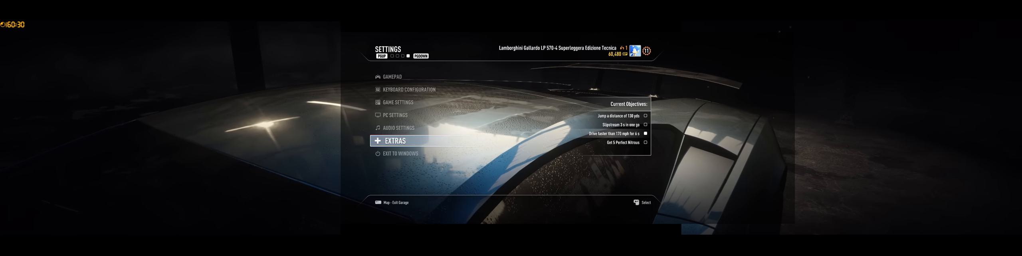
pyautogui.click(393, 140)
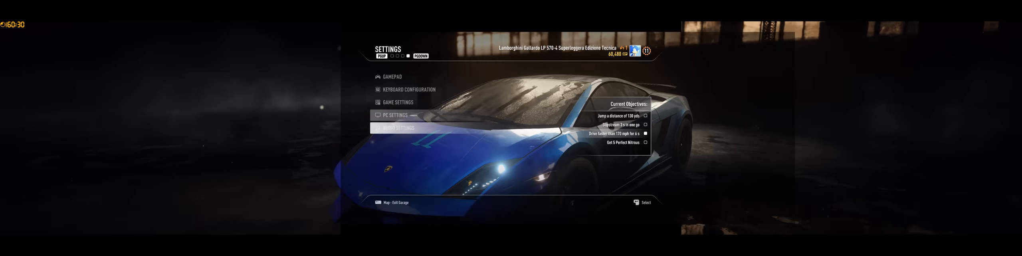
pyautogui.click(397, 102)
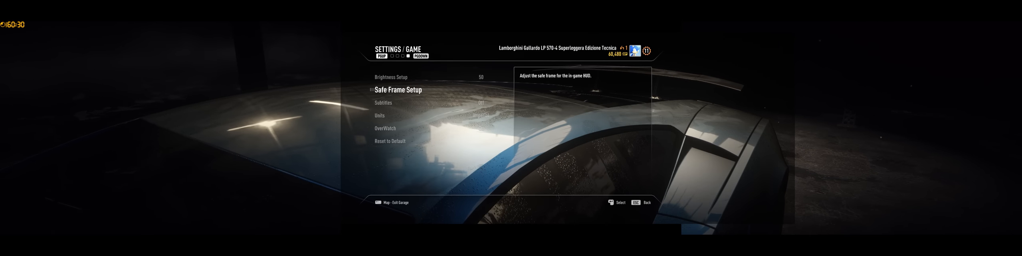